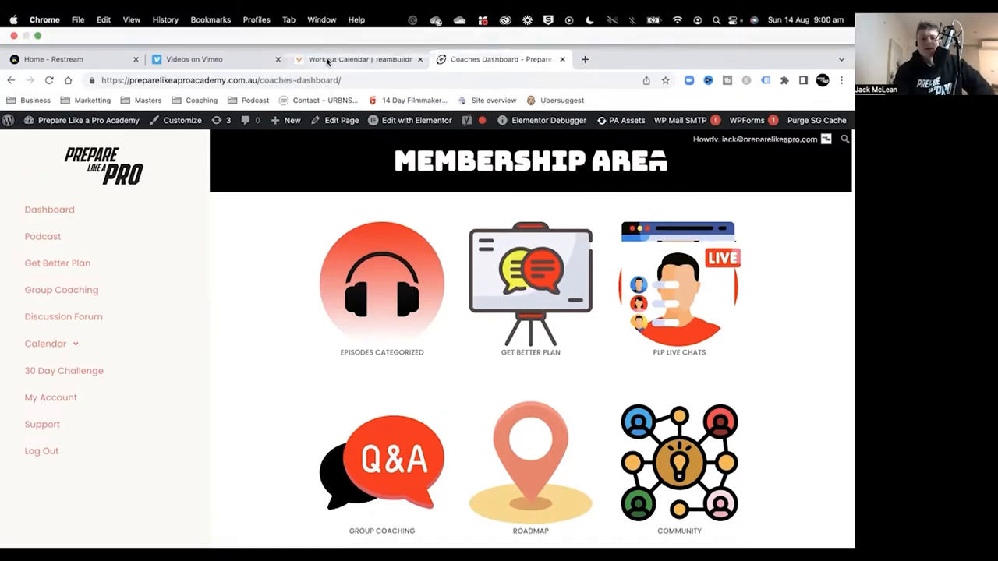
# - Switch to the TeamBuildr workout calendar showing this week's M Maintainers sessions
pyautogui.click(358, 59)
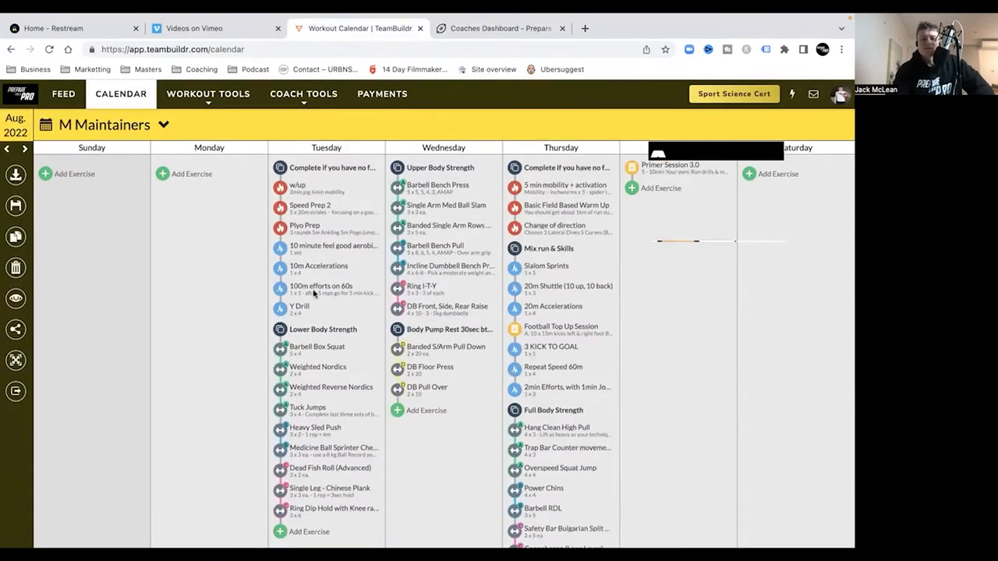
pyautogui.moveTo(209, 267)
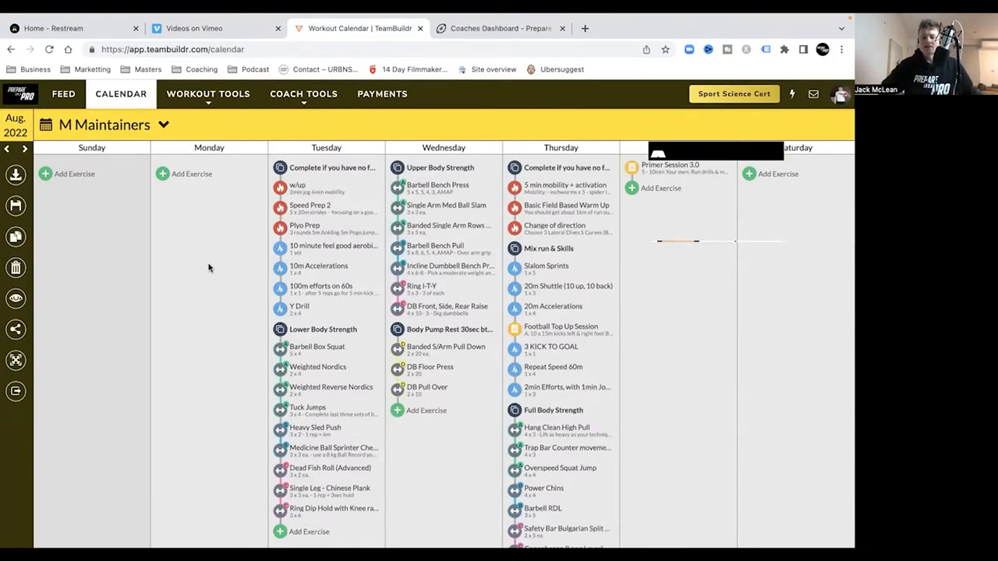